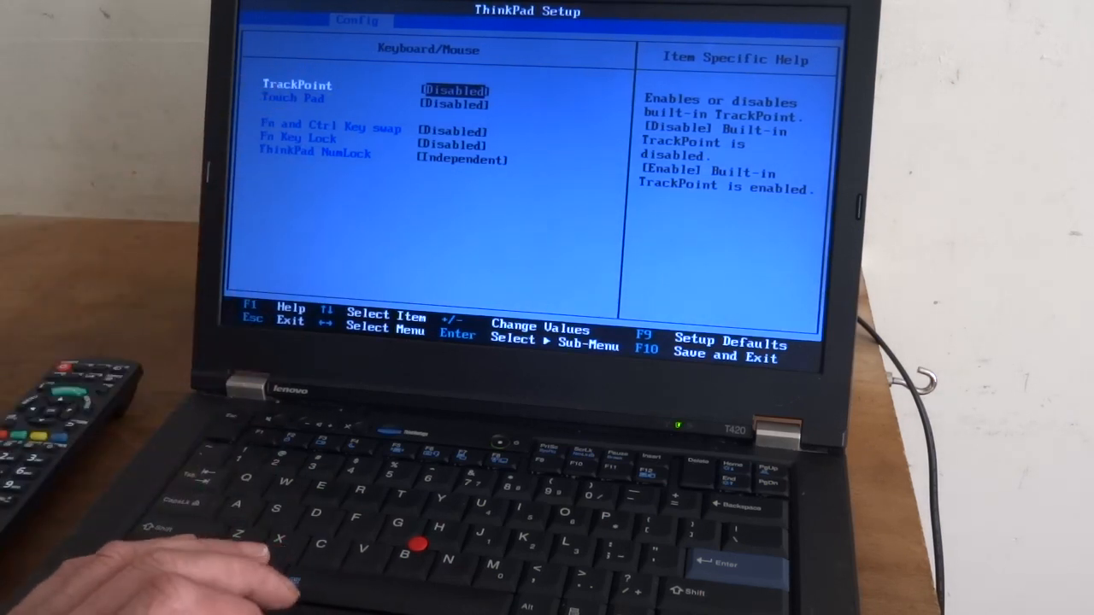
Switch TrackPoint from Disabled to Enabled, then request Save and Exit with F10
key(enter)
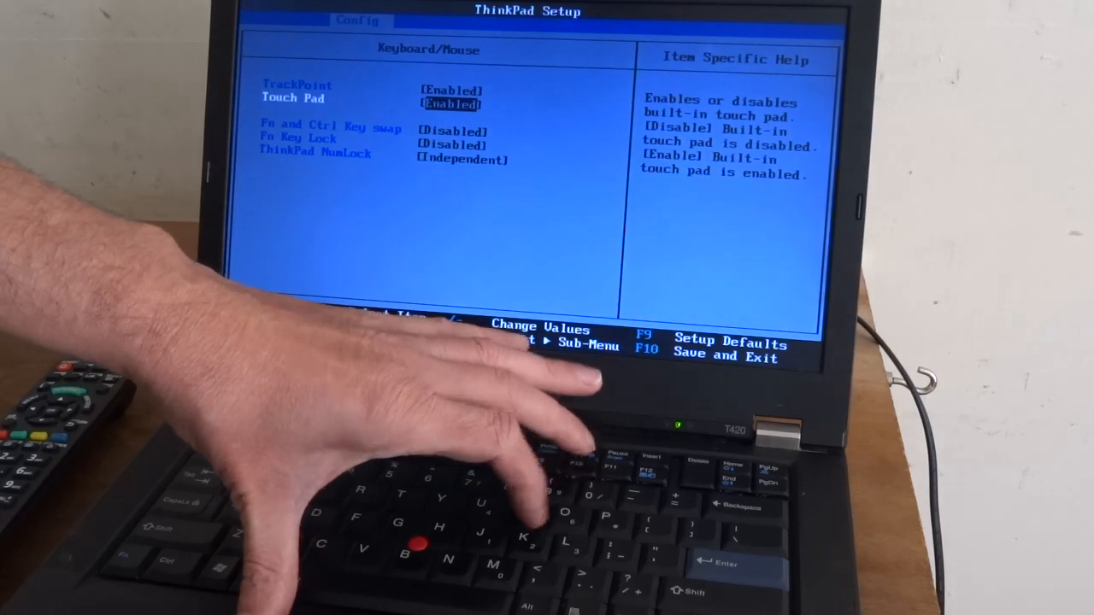
key(F10)
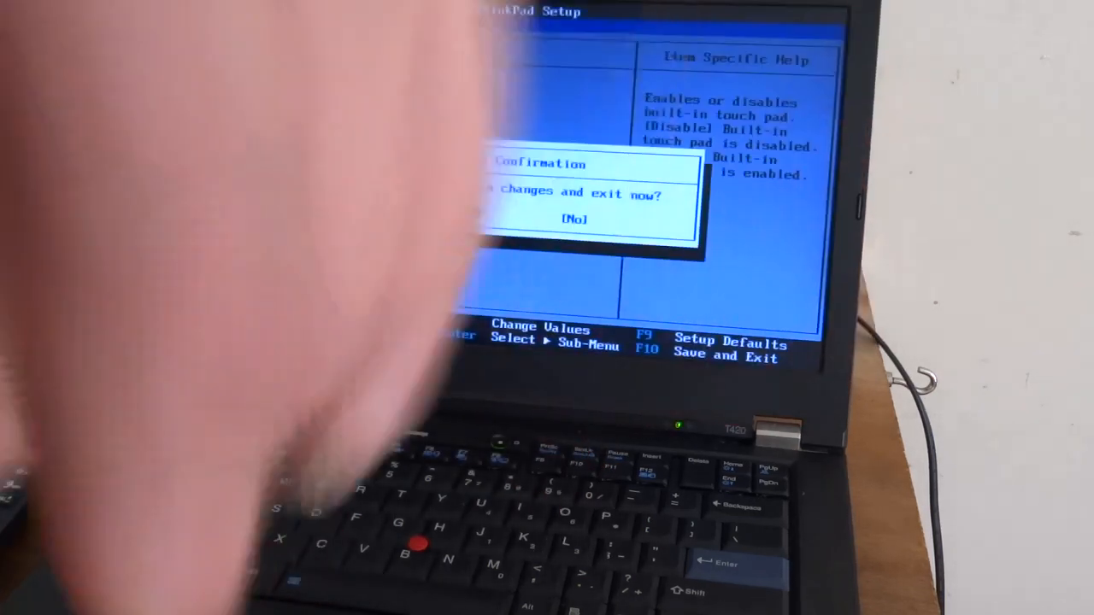